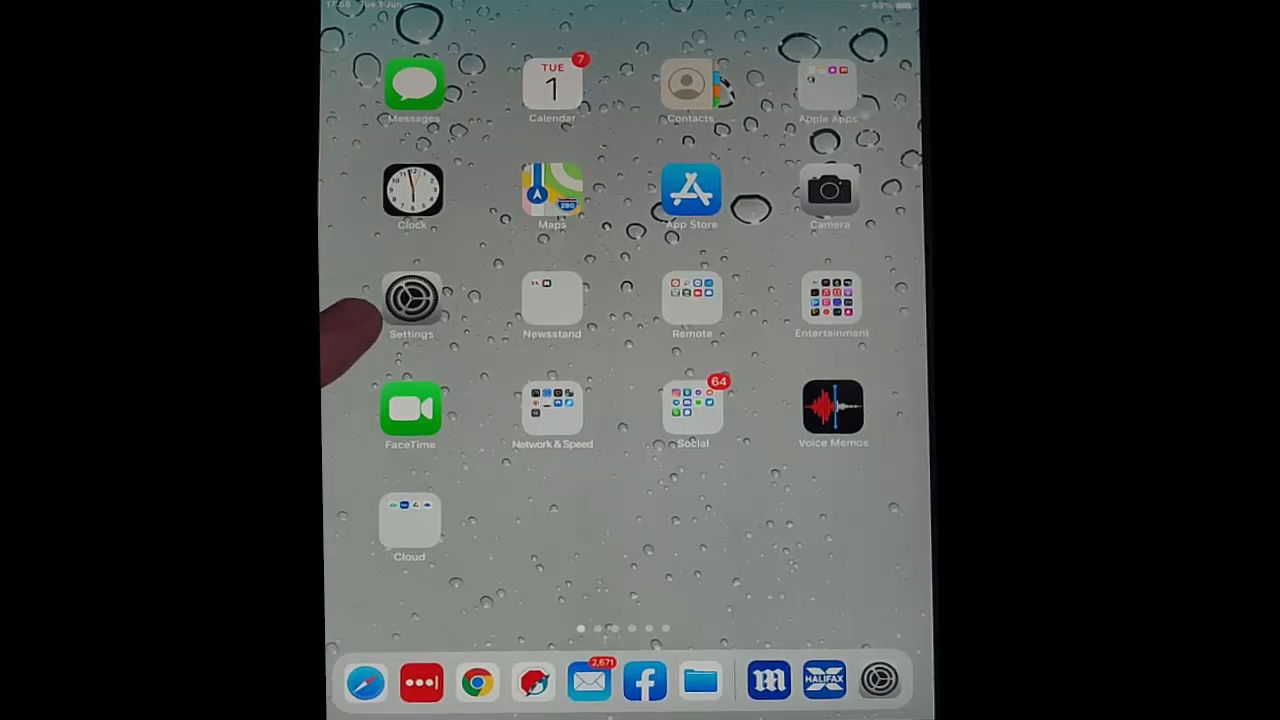
Step: Launch the Settings app from the Home Screen
click(411, 300)
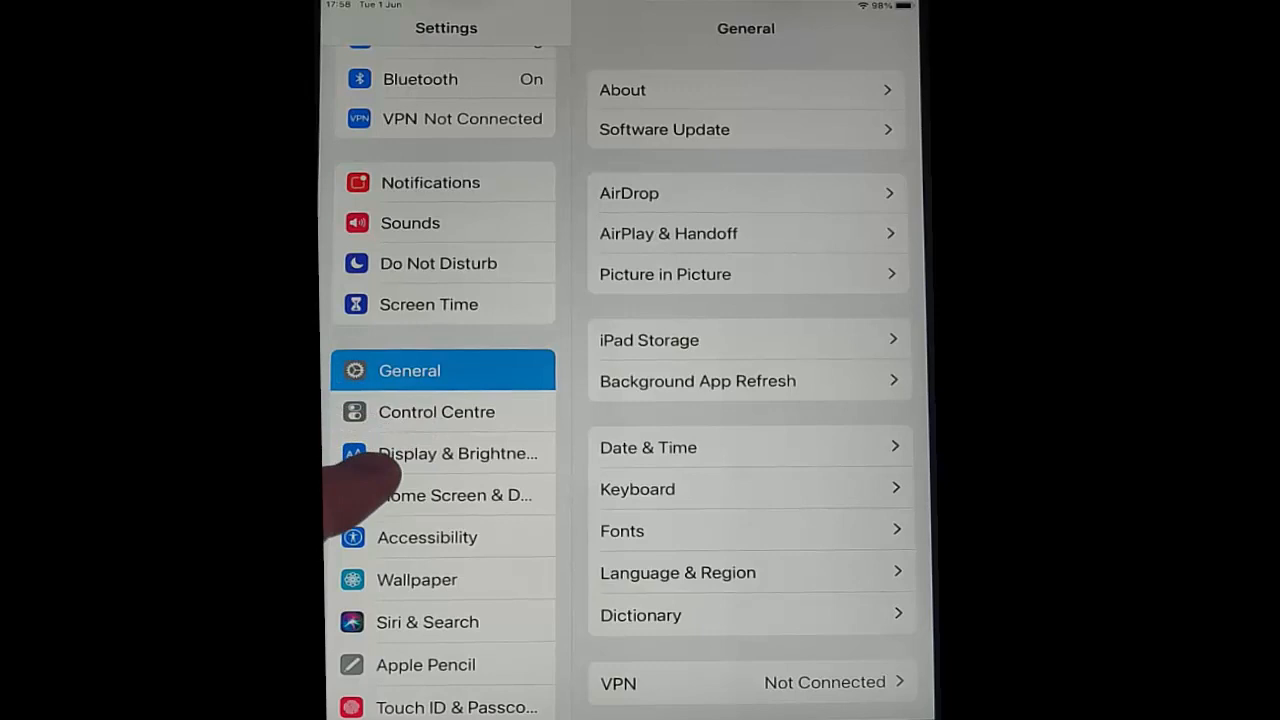
Step: Go to Control Centre settings and scroll through the More Controls list
click(436, 411)
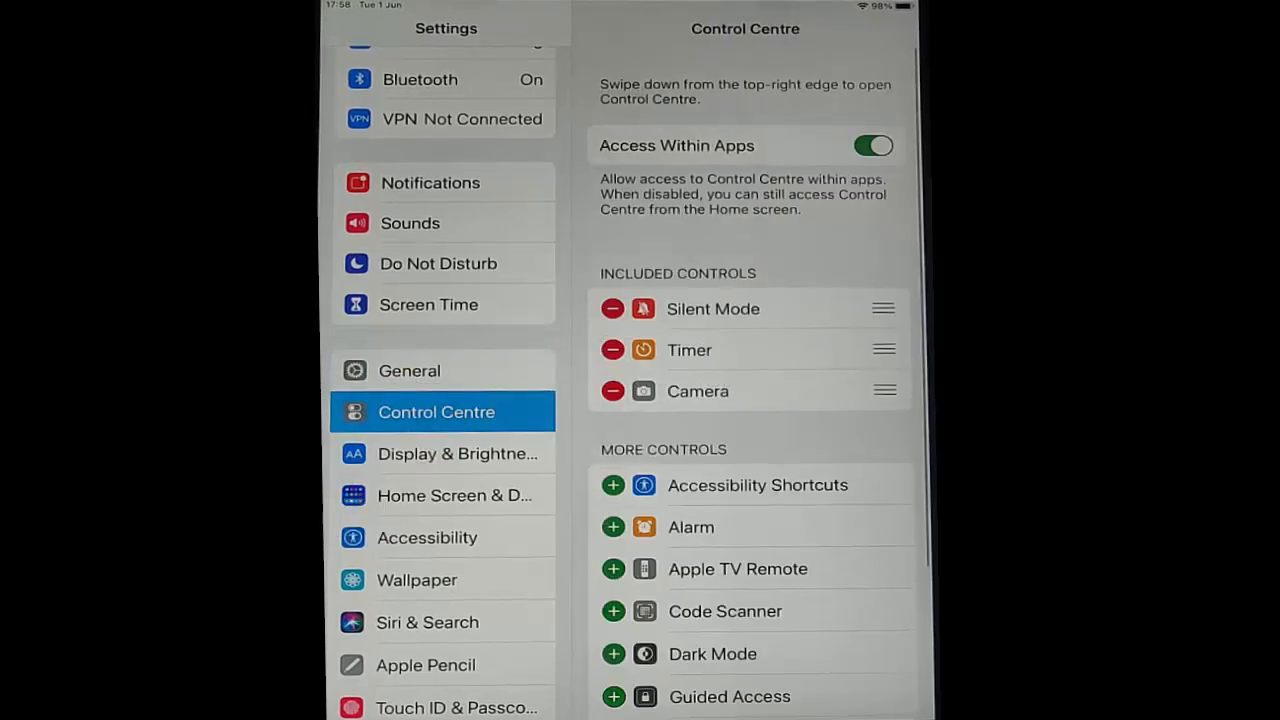
scroll(down, 3)
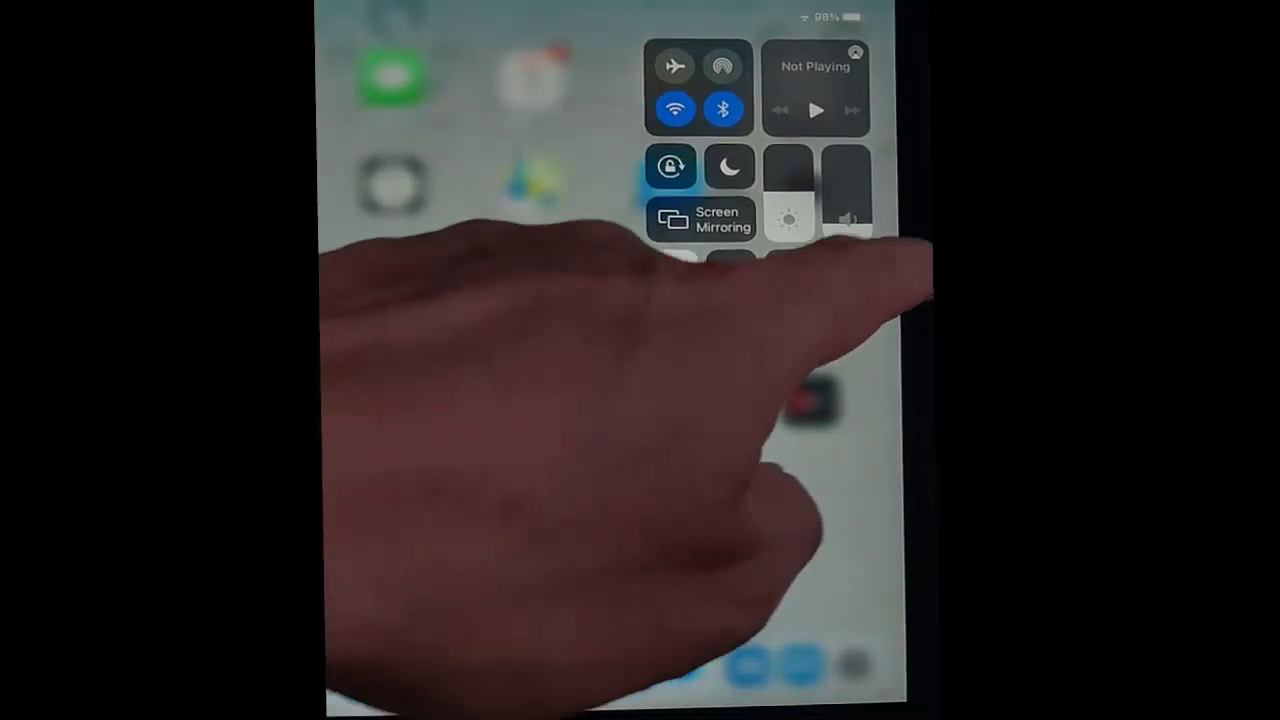
Step: Run Shazam Music Recognition to identify the song as Romeo by Basement Jaxx
click(848, 272)
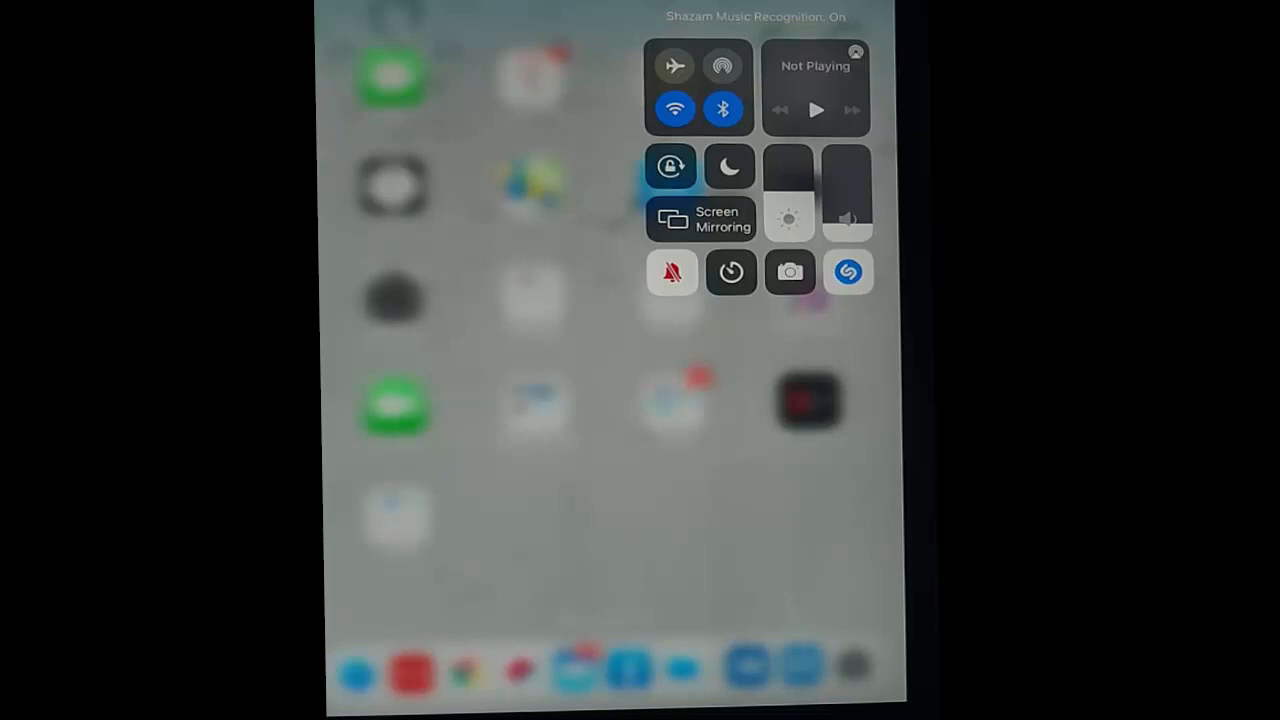
click(671, 272)
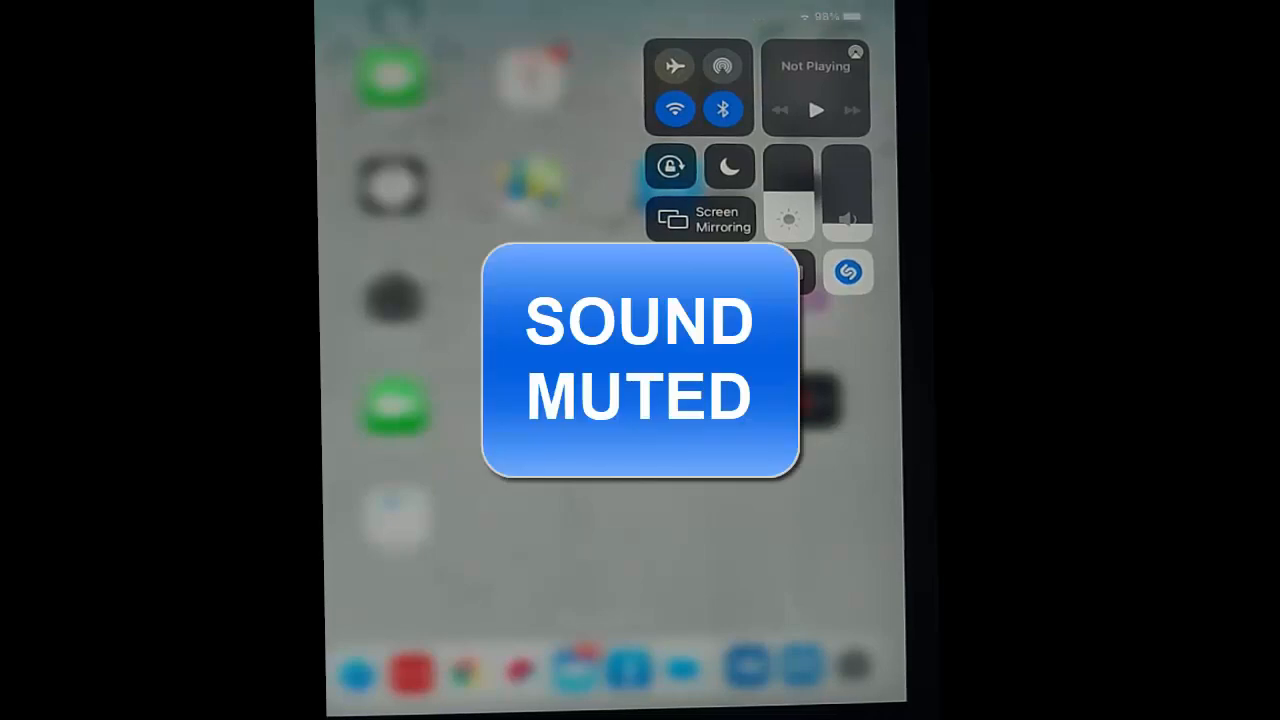
click(847, 272)
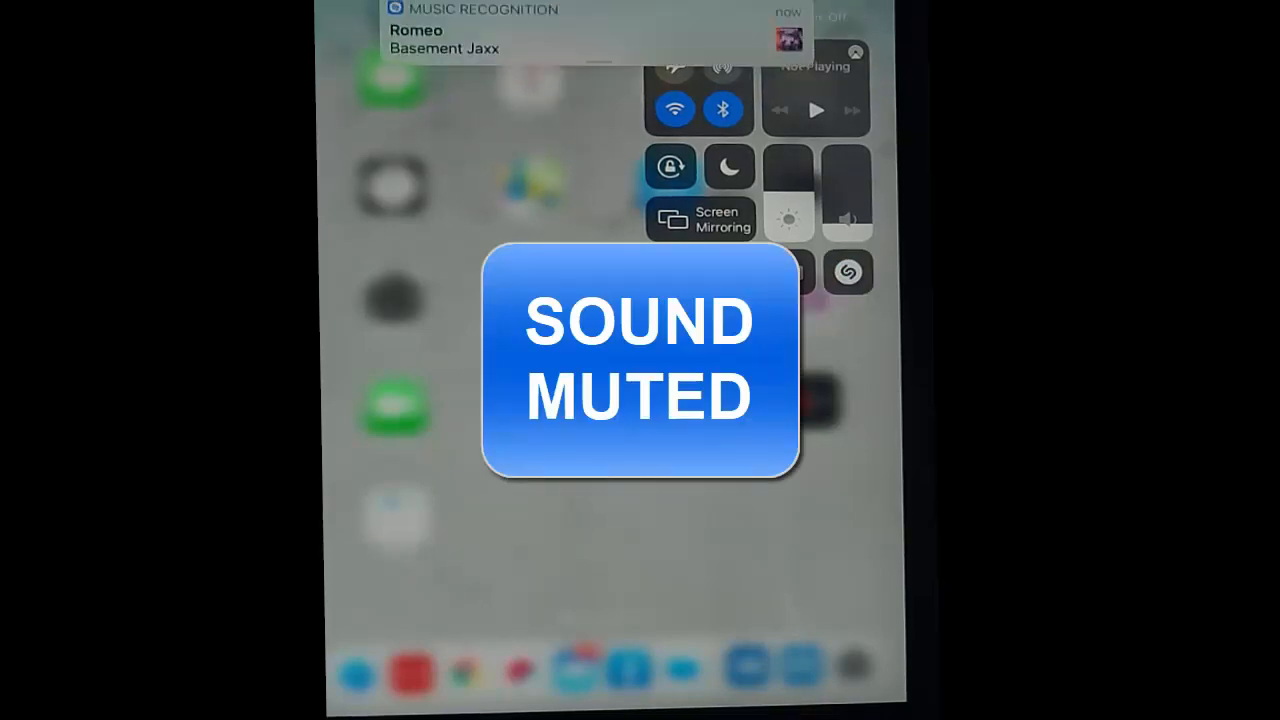